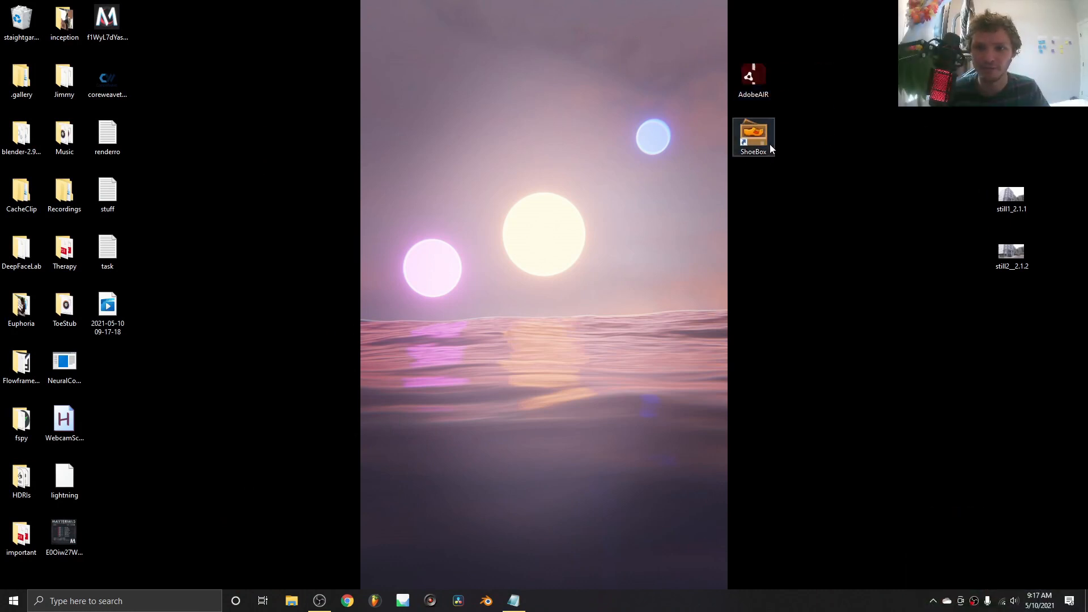
Launch ShoeBox from its desktop shortcut and reposition its window
left_click(753, 136)
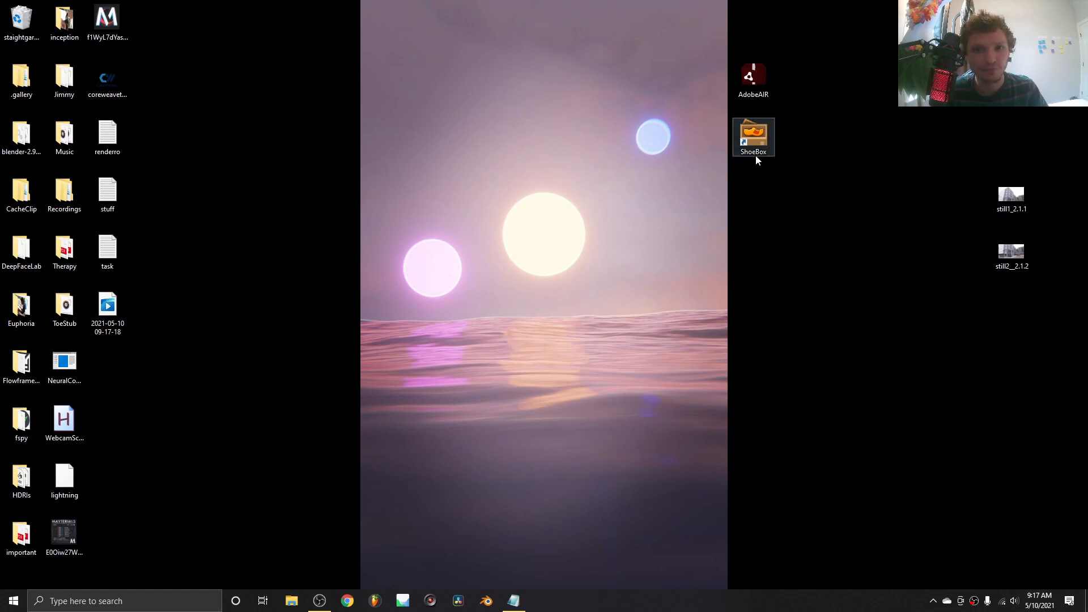
mouse_move(753, 138)
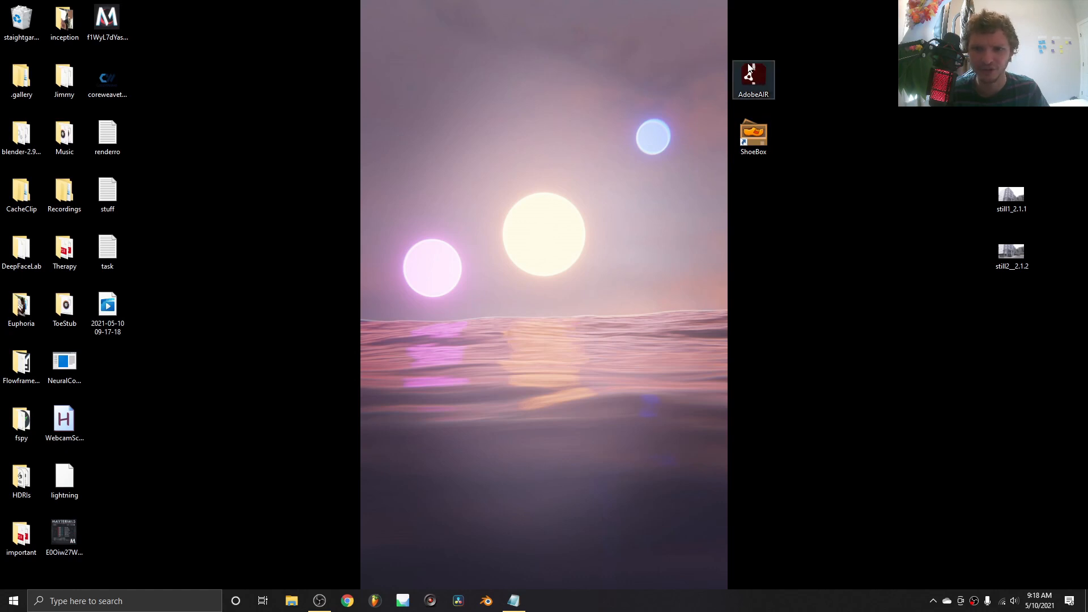
mouse_move(753, 80)
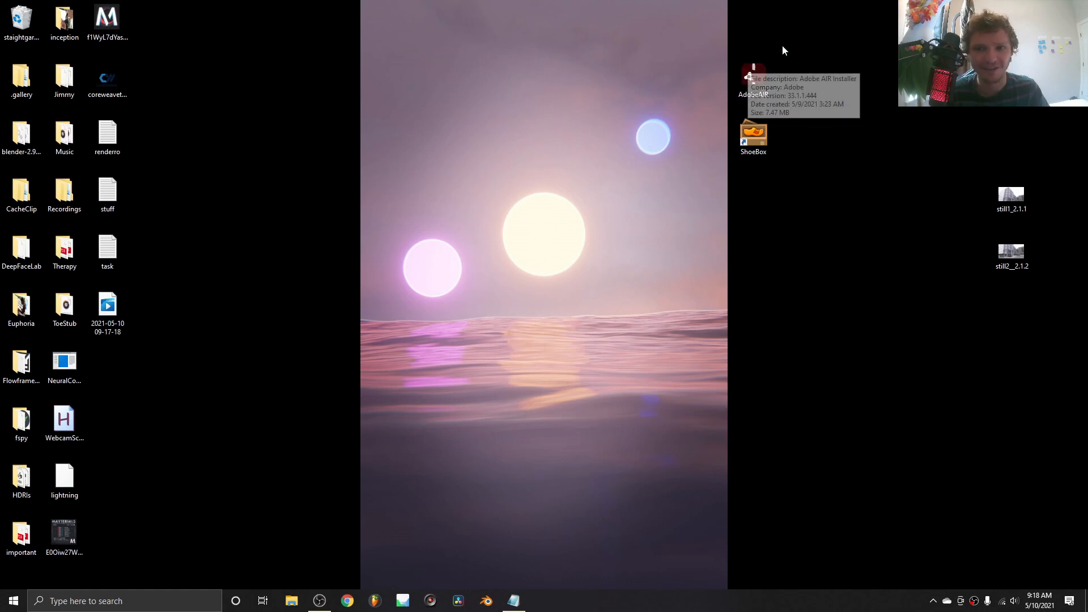
mouse_move(782, 49)
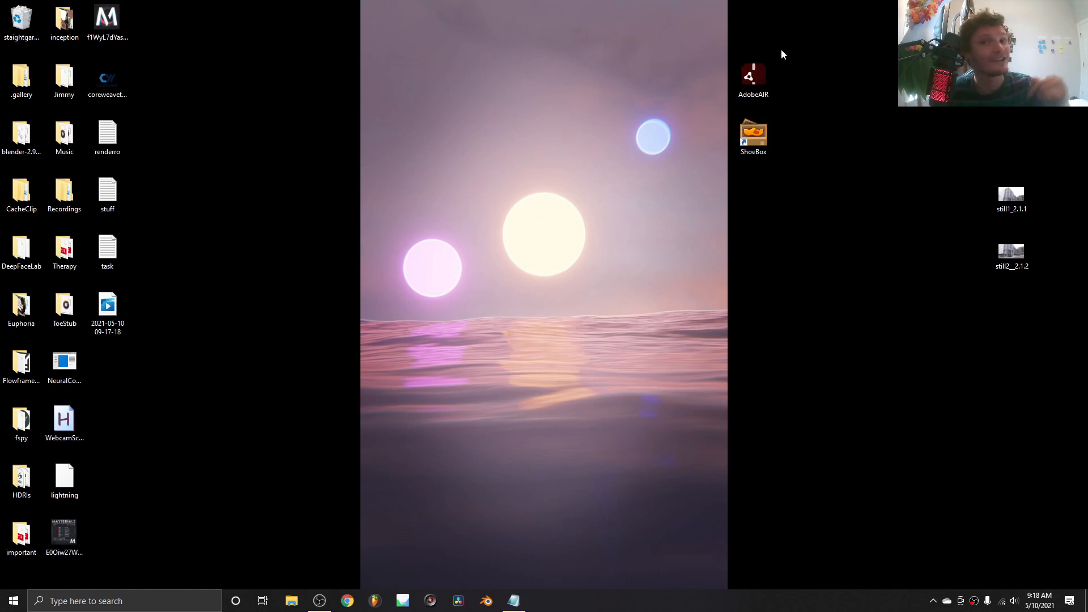
mouse_move(753, 76)
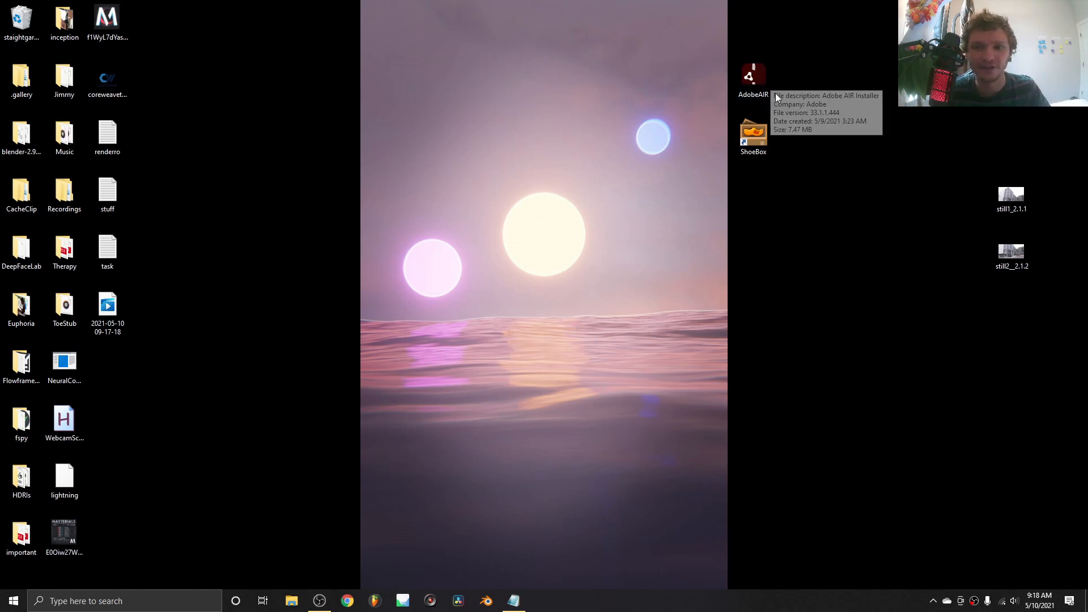
mouse_move(754, 136)
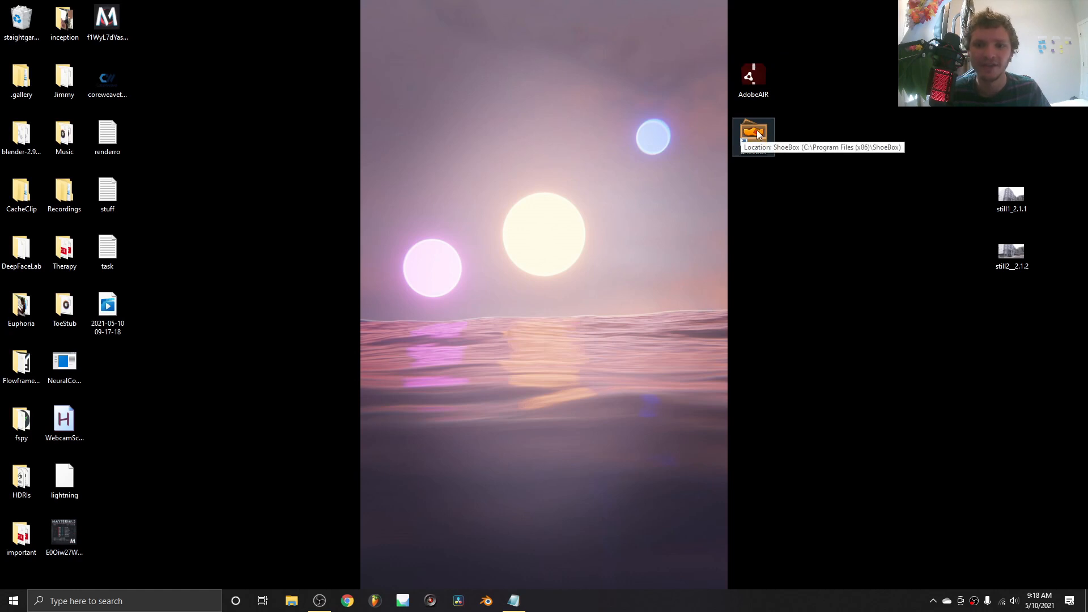
double_click(753, 134)
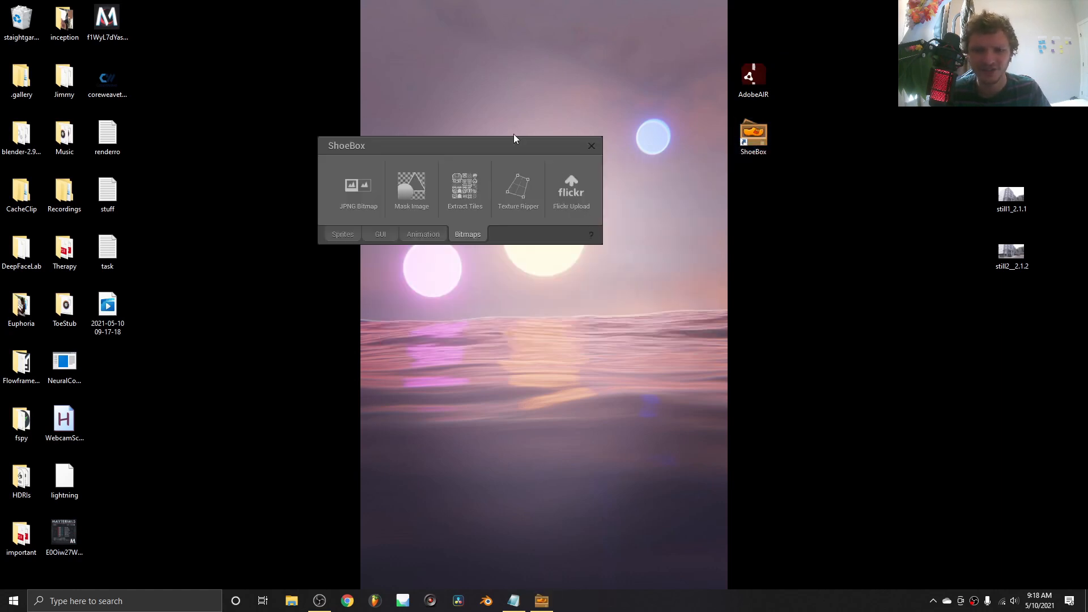
left_click_drag(514, 138, 424, 125)
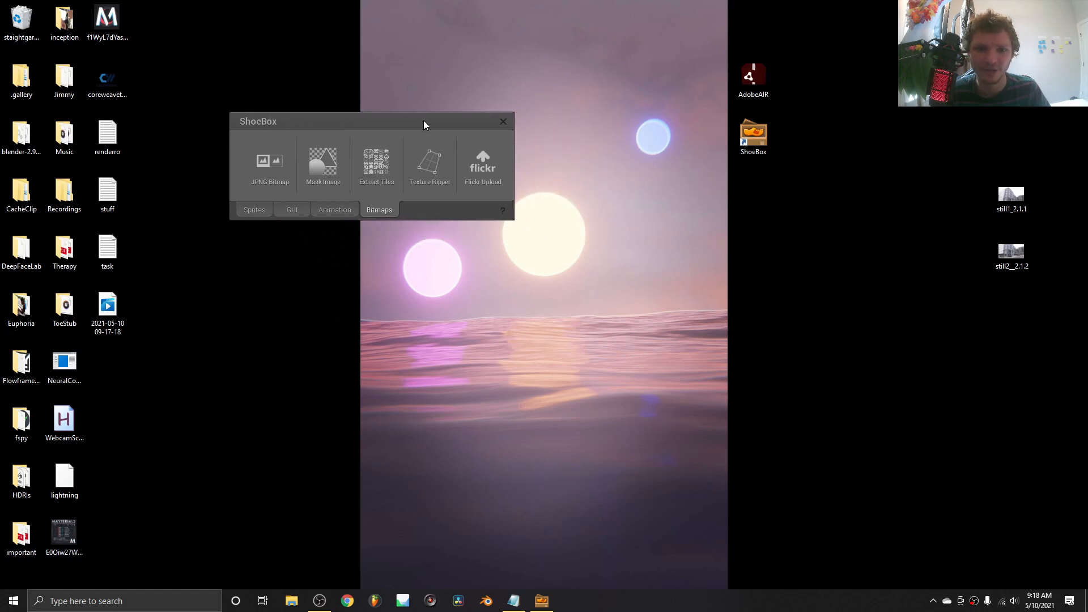
mouse_move(781, 77)
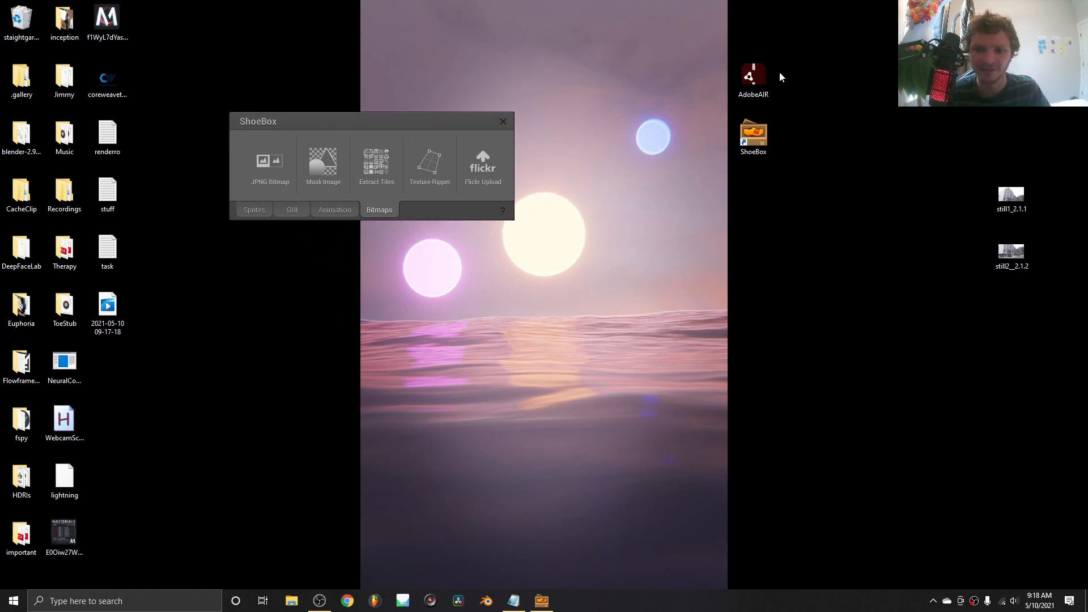
mouse_move(235, 155)
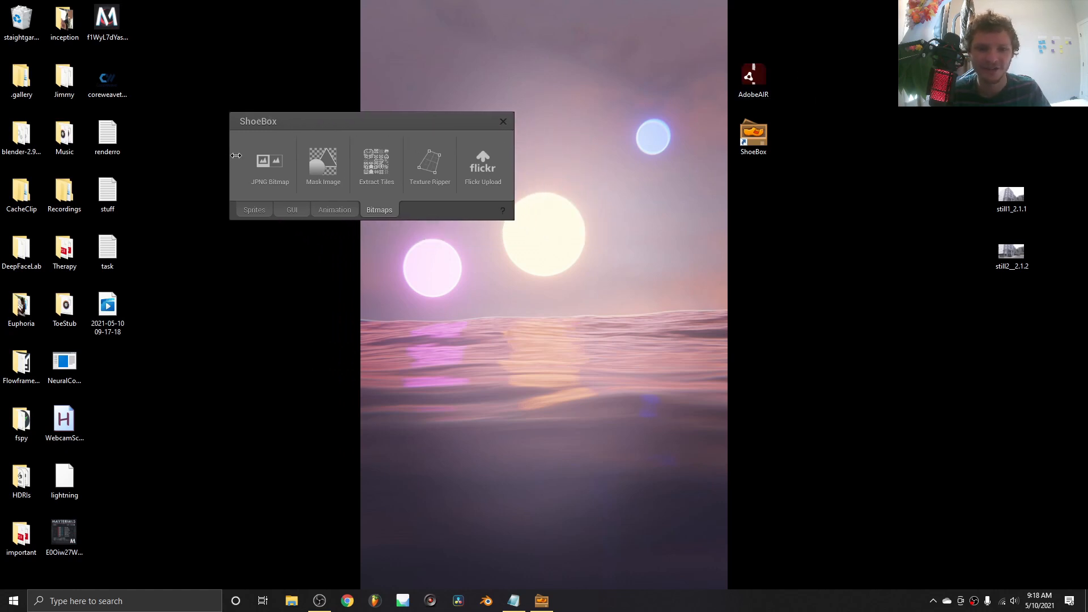
left_click_drag(257, 121, 315, 122)
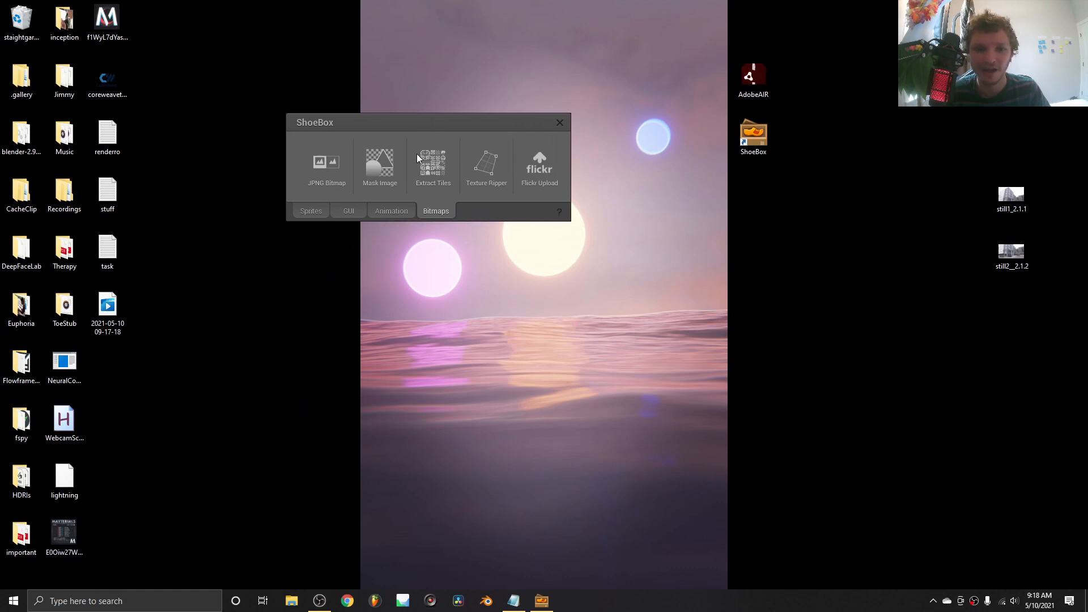
mouse_move(327, 189)
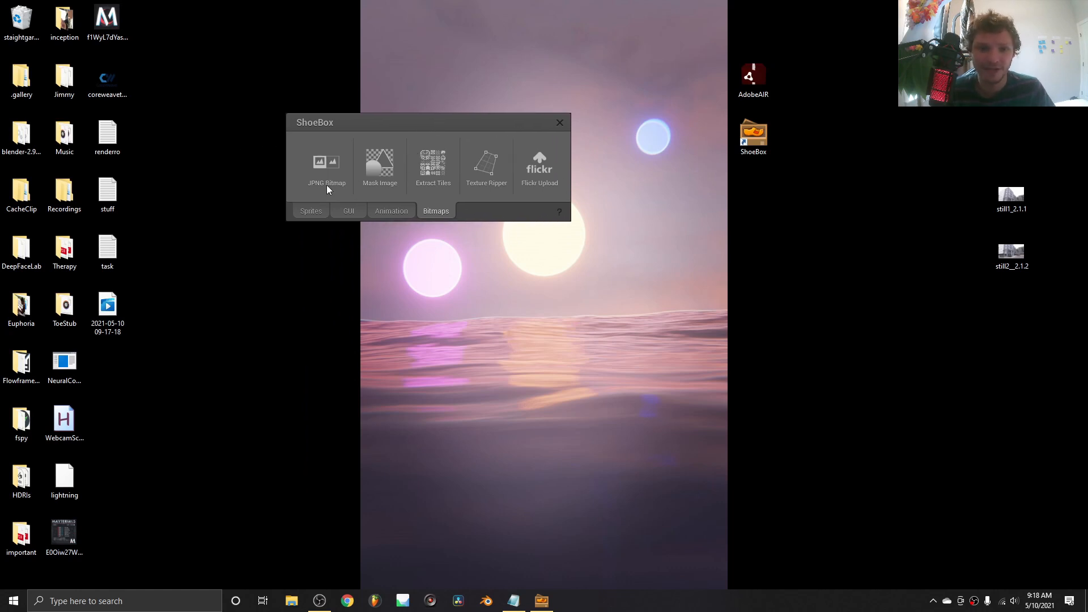
Browse the GUI tools, return to the Bitmaps tools, and select the first building photo
left_click(347, 211)
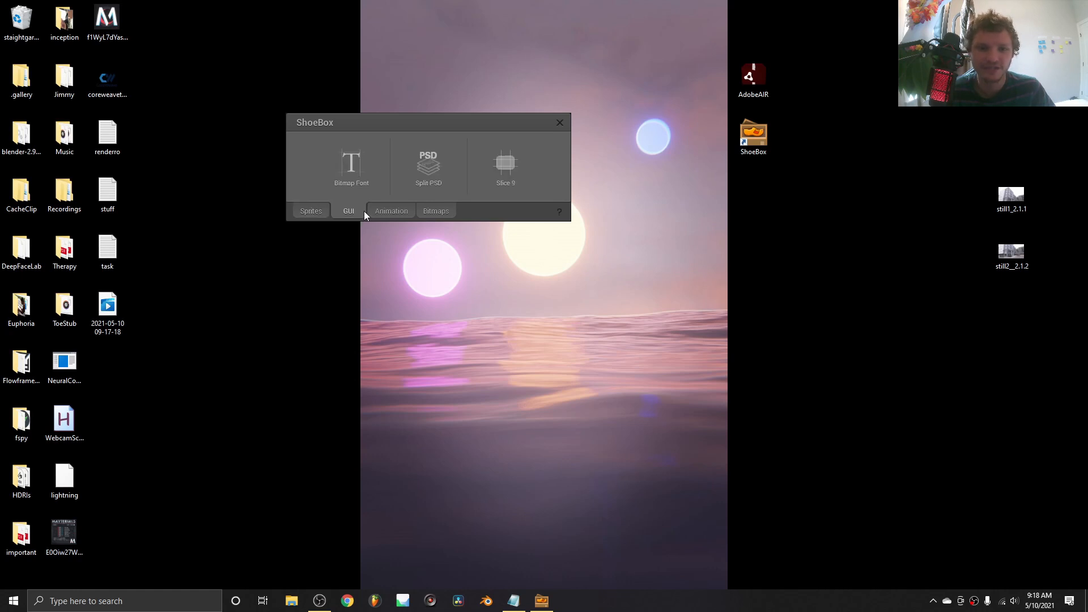
left_click(435, 211)
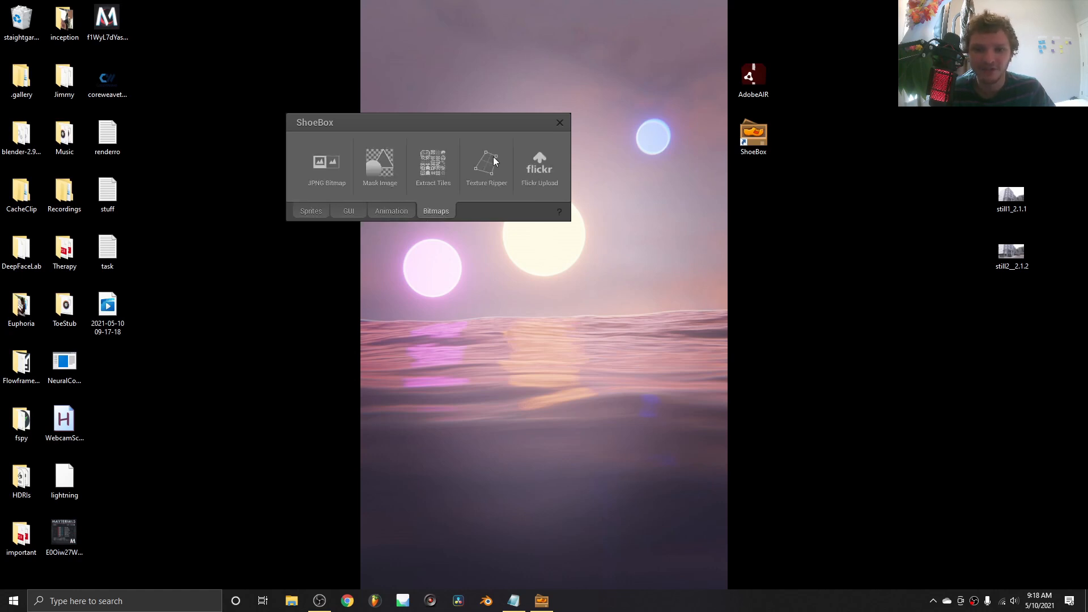
mouse_move(487, 167)
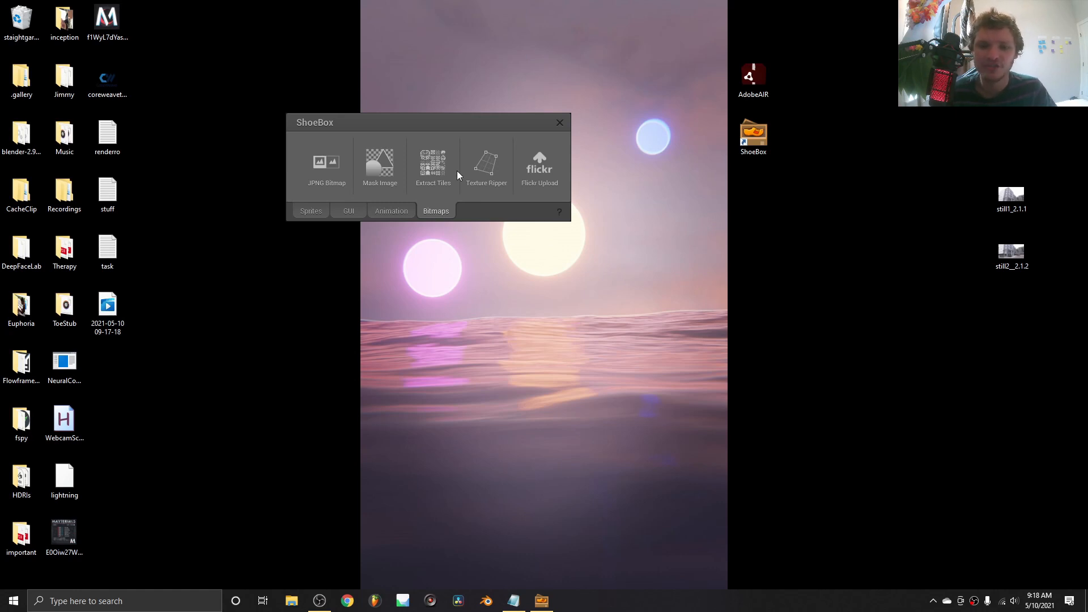
left_click(1011, 195)
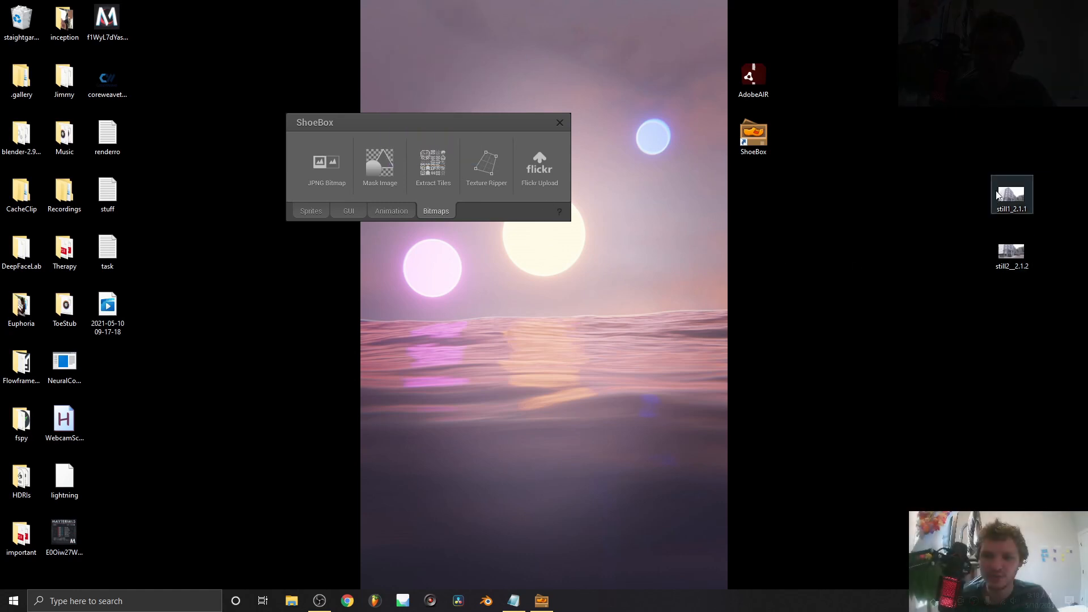
double_click(1011, 195)
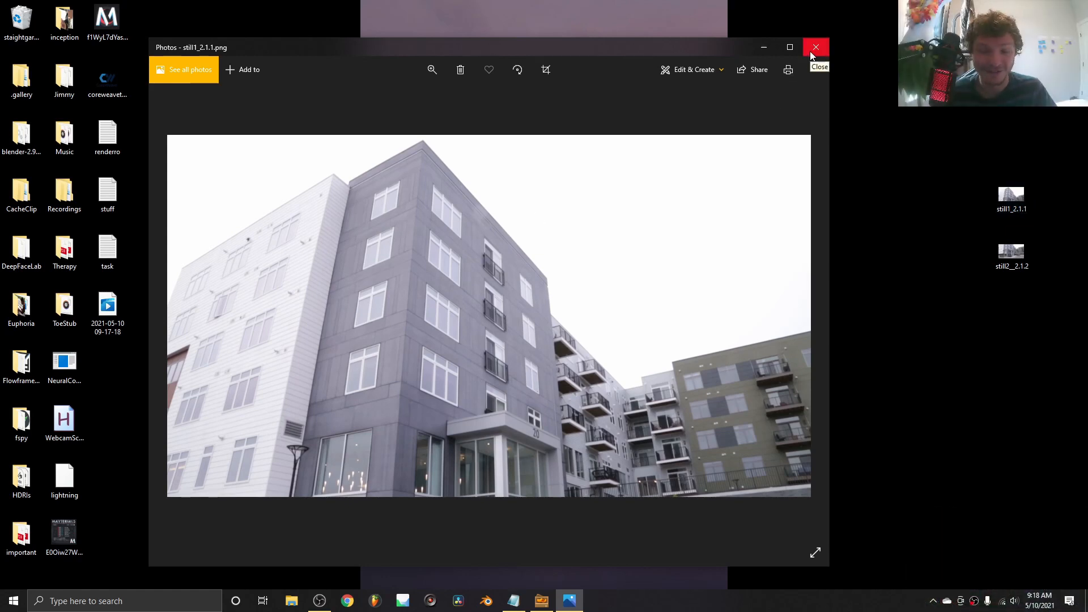
left_click(815, 47)
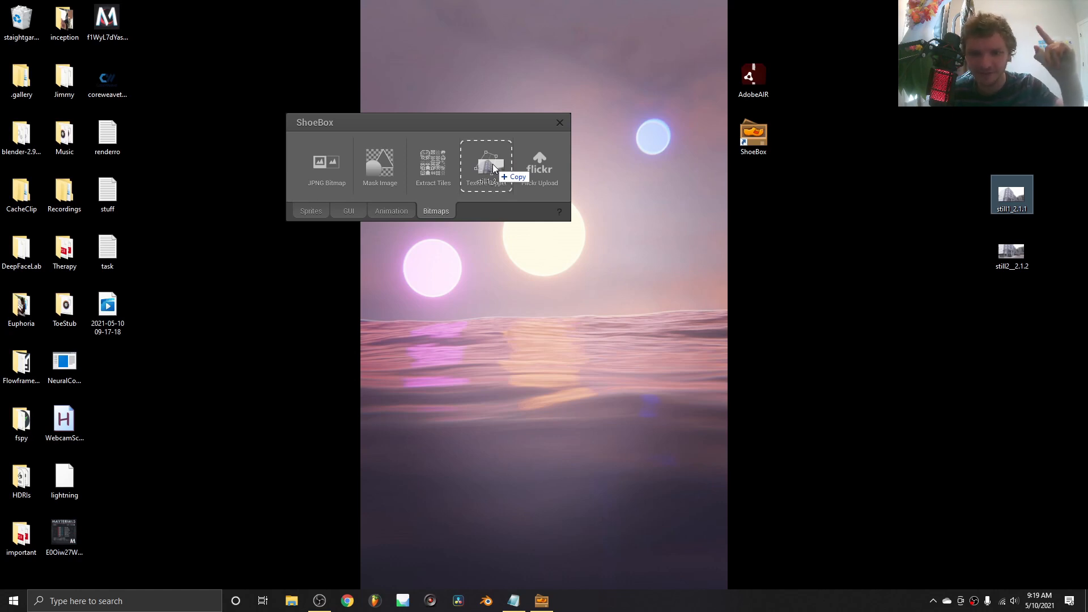
Load the building photo into Texture Ripper, frame a window, and outline the tilted window
left_click(486, 164)
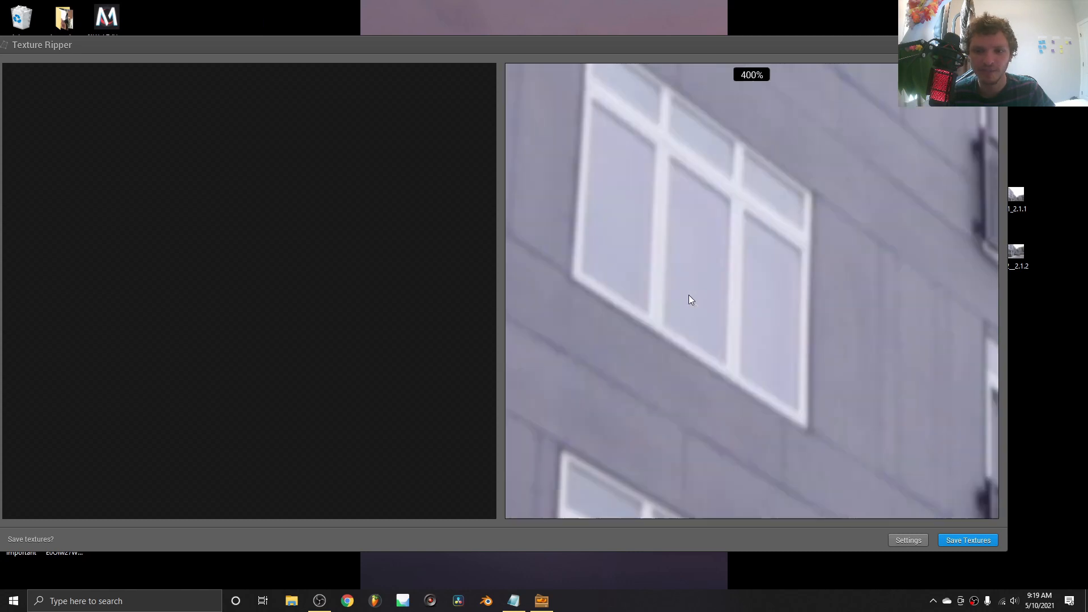
scroll("down", 3)
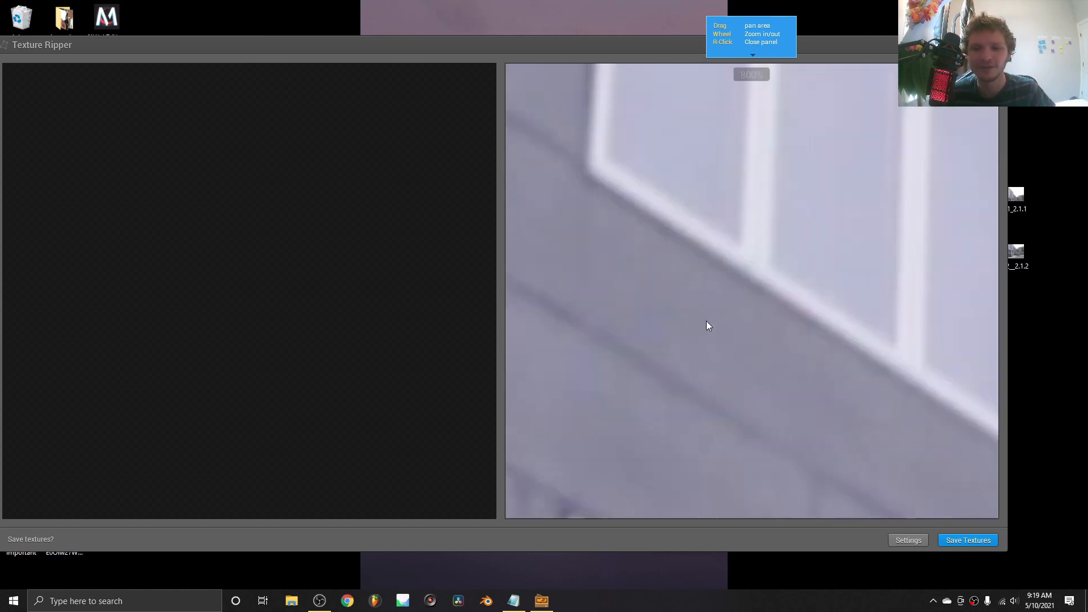
scroll("down", 3)
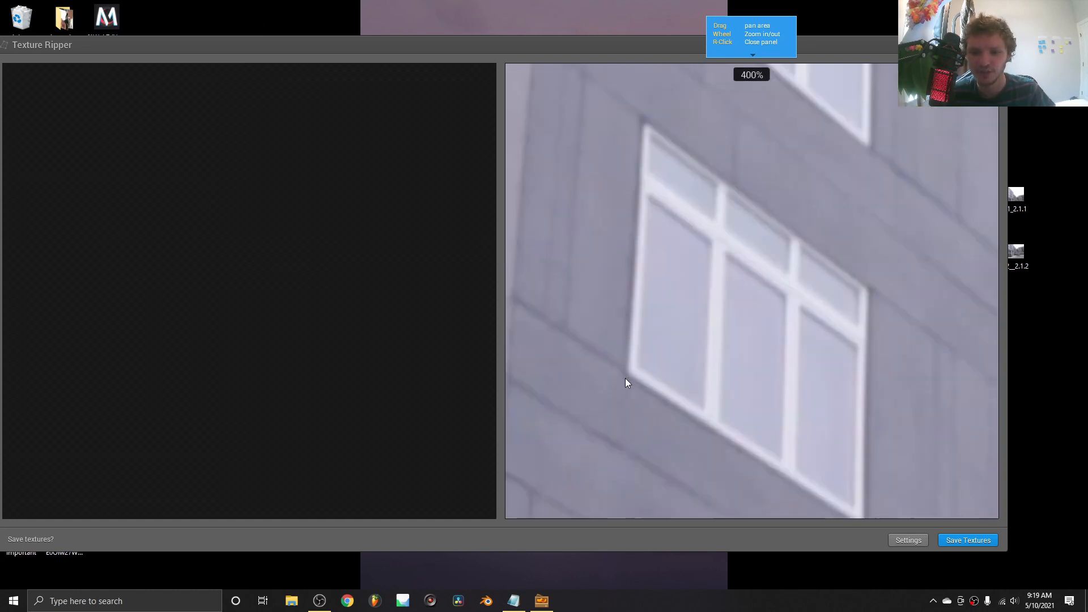
left_click_drag(628, 374, 669, 316)
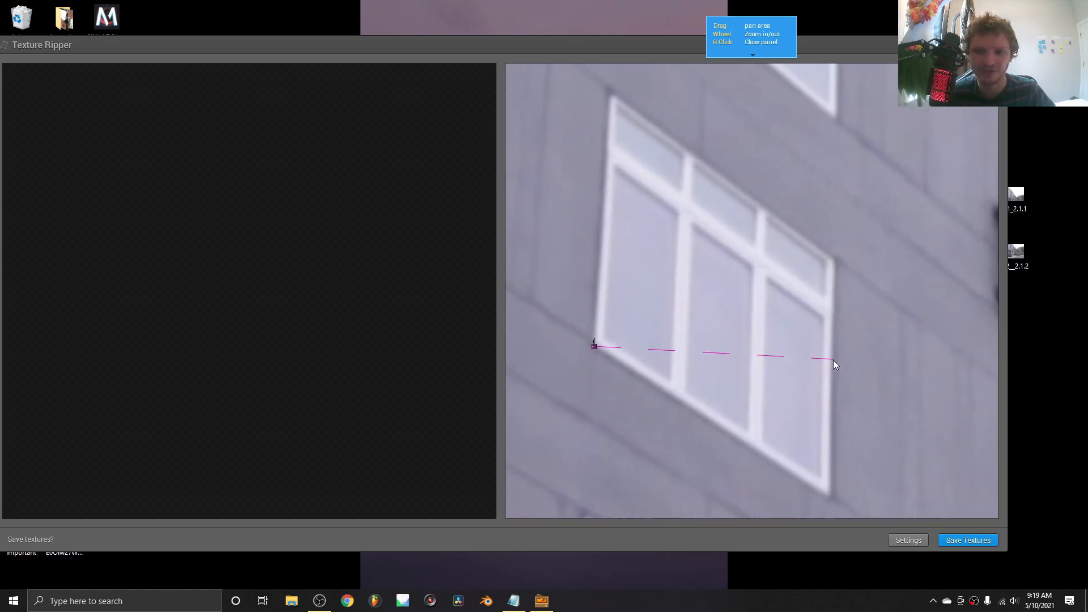
left_click_drag(837, 364, 832, 495)
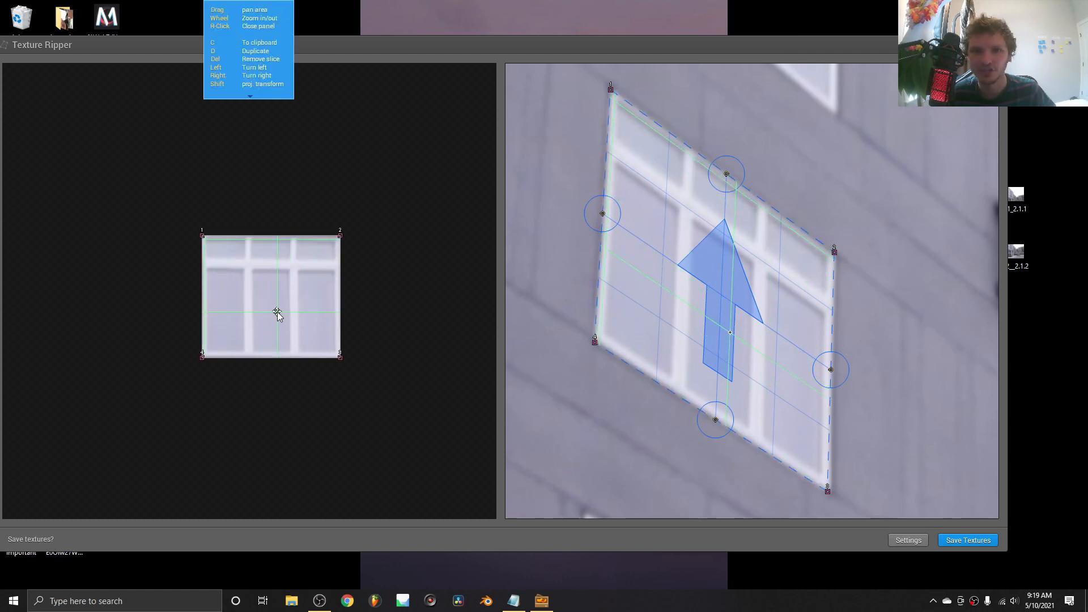
Adjust the window slice's outline and fit its left edge to the window frame
left_click_drag(276, 313, 287, 287)
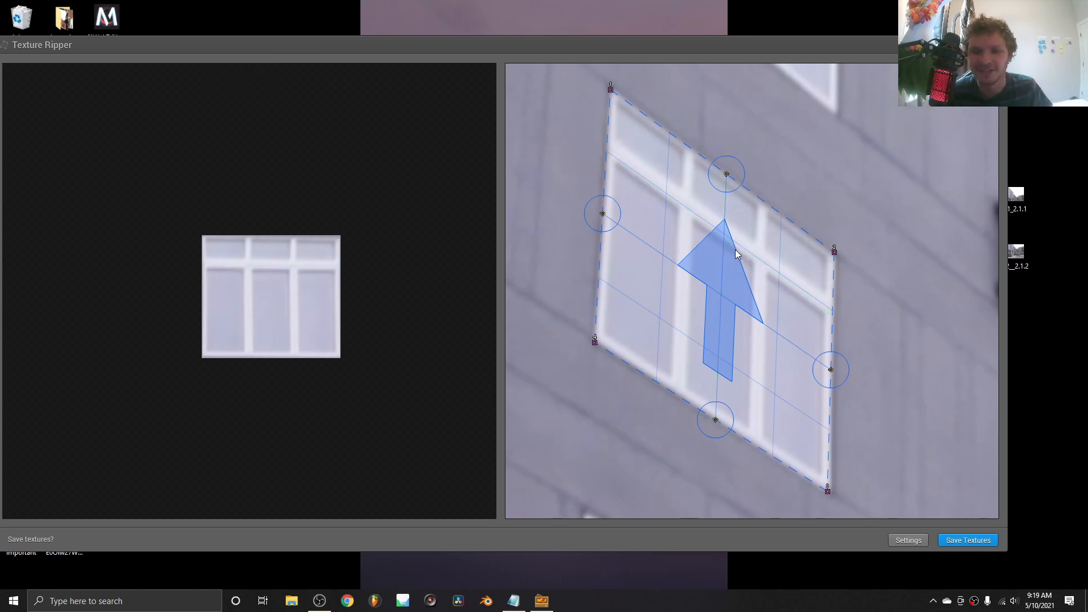
scroll("down", 3)
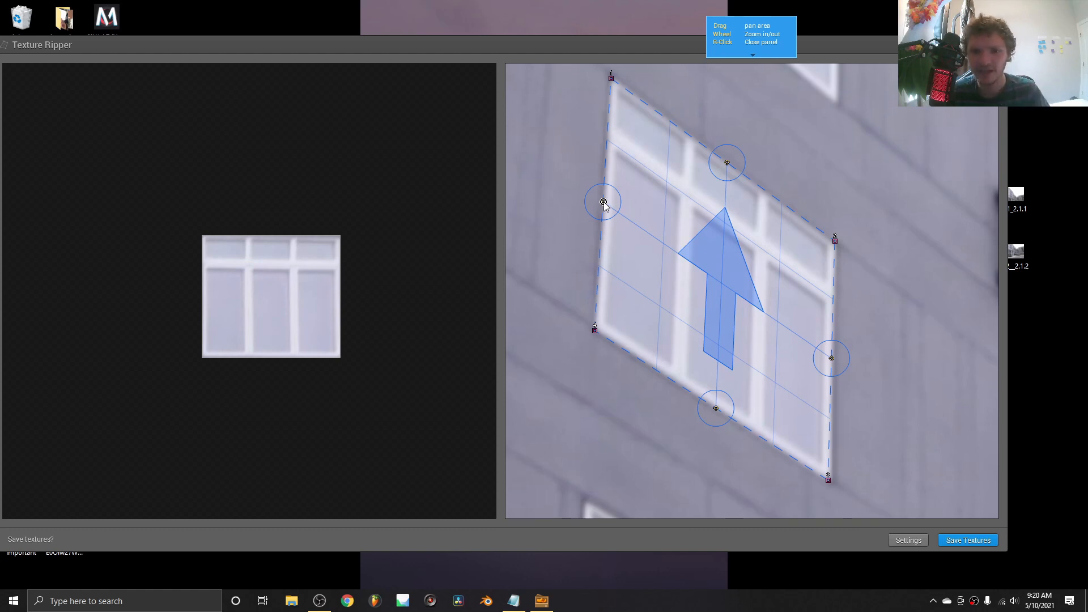
left_click_drag(602, 201, 596, 200)
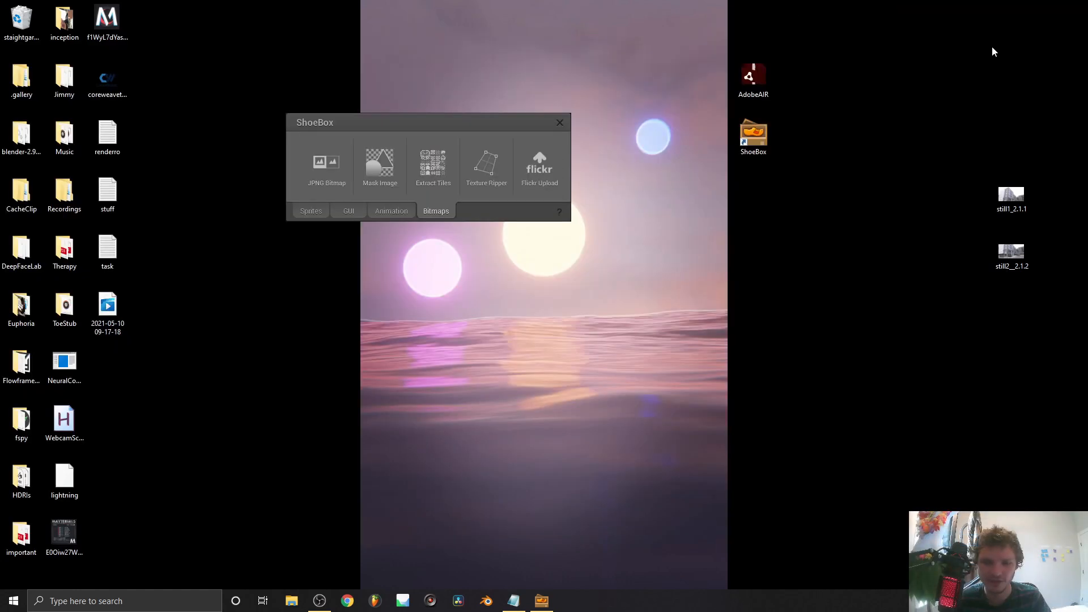
Load a second building photo into Texture Ripper and zoom out on it
left_click(486, 165)
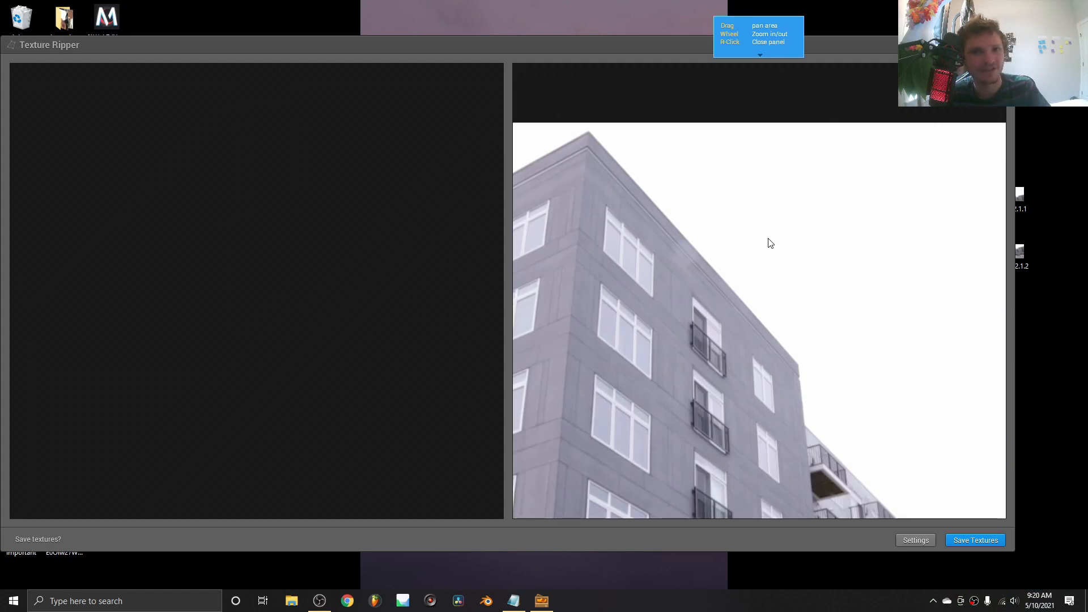
scroll("down", 3)
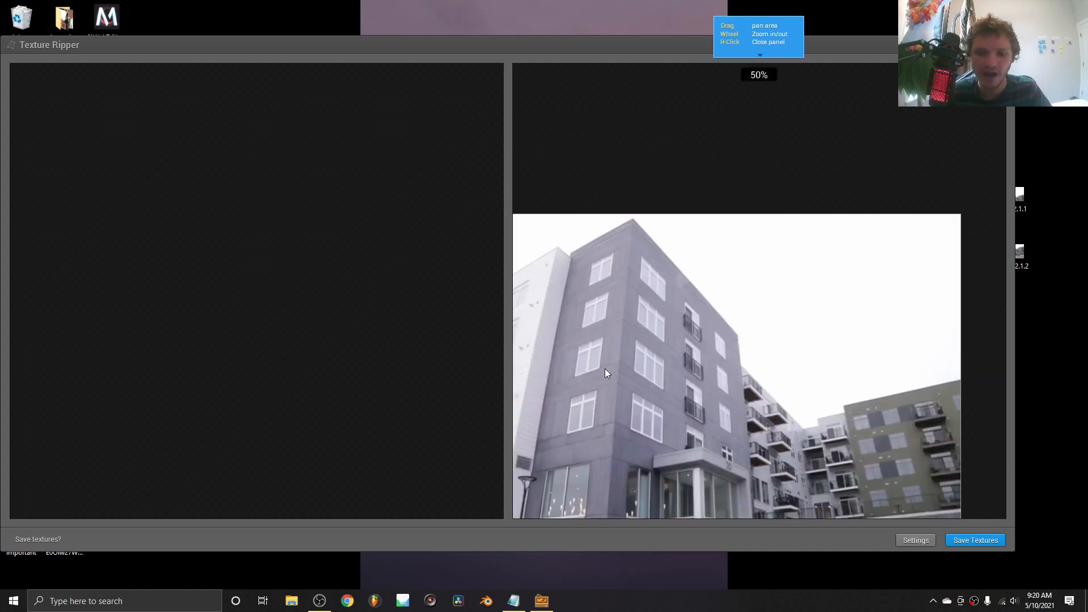
scroll("down", 3)
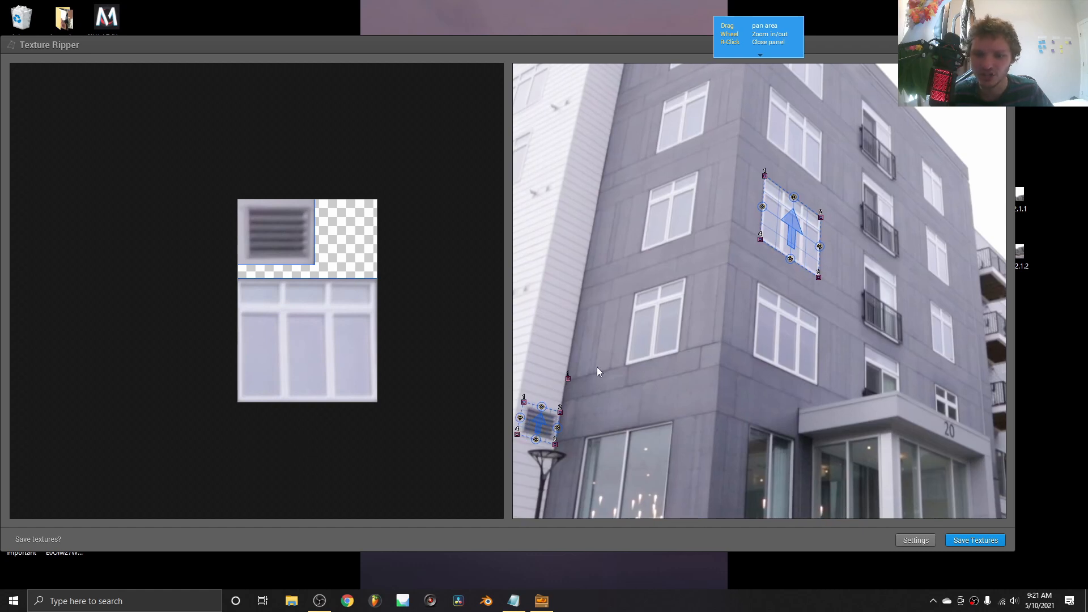
Outline a tall wall strip and a band of windows on the neighbouring building
left_click_drag(569, 375, 735, 136)
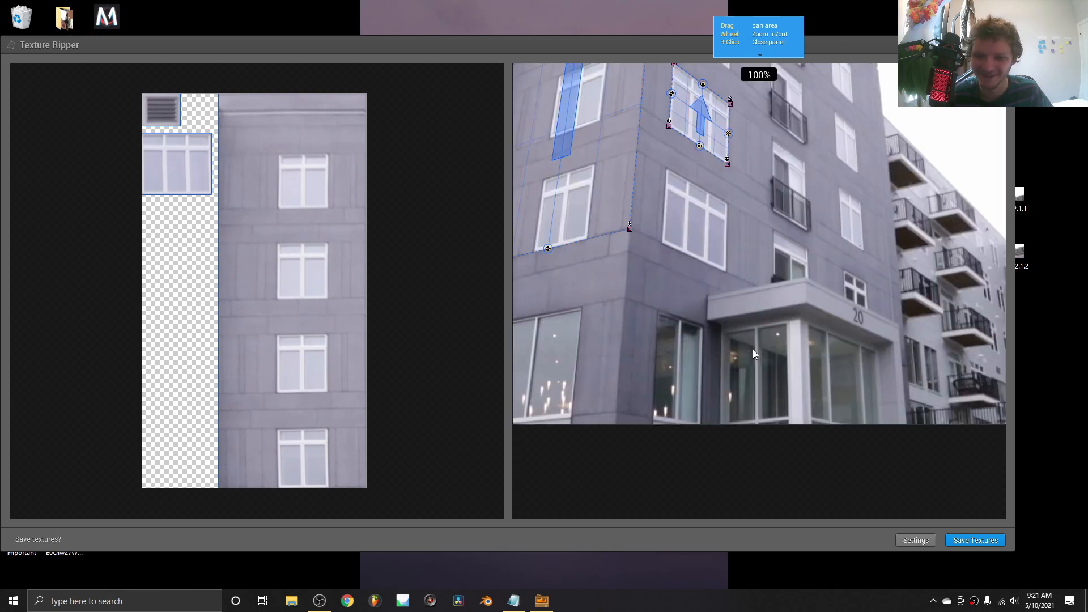
left_click_drag(754, 354, 639, 364)
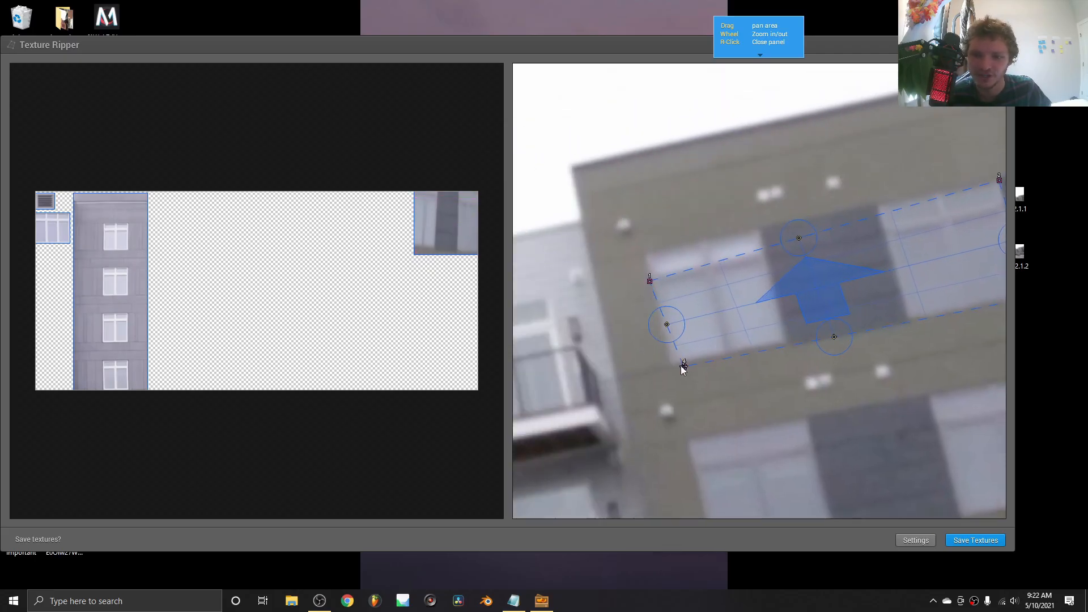
Fit the window-band slice's corner, finish editing, and start saving the textures
left_click_drag(683, 364, 644, 256)
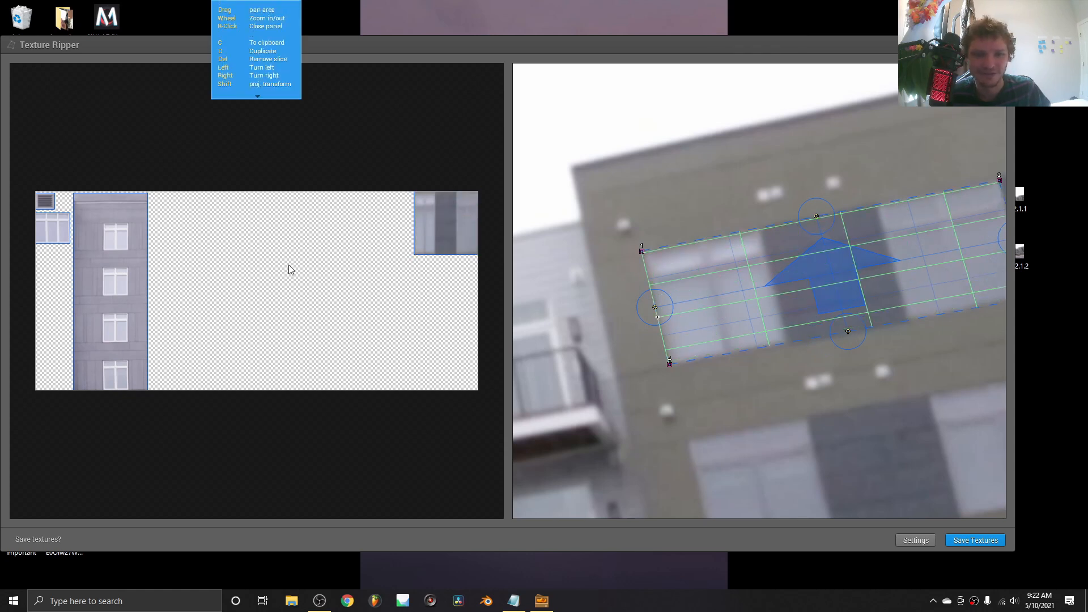
left_click(974, 540)
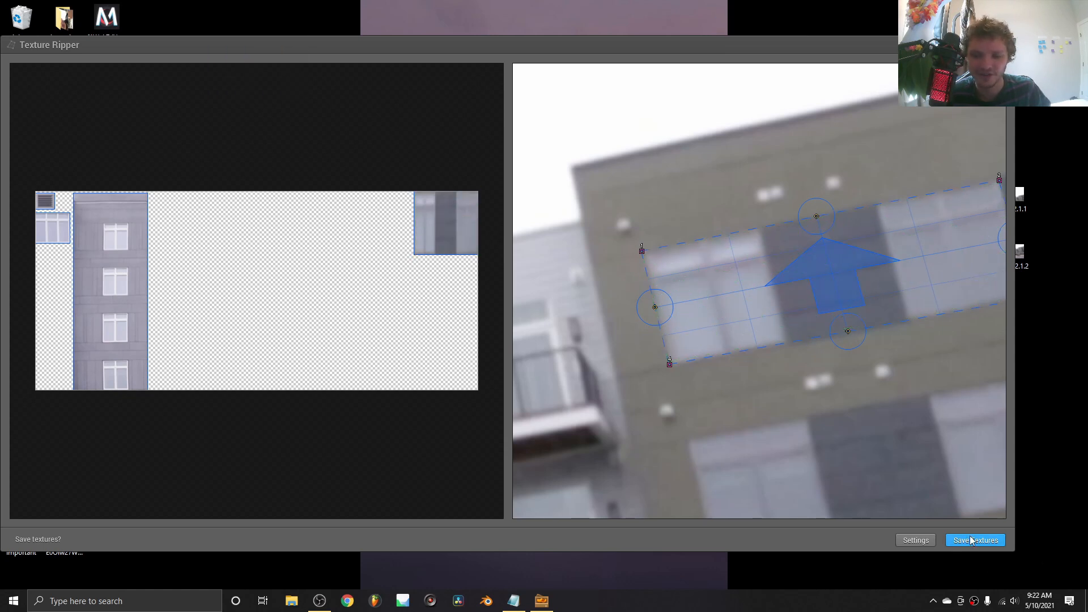
left_click(974, 541)
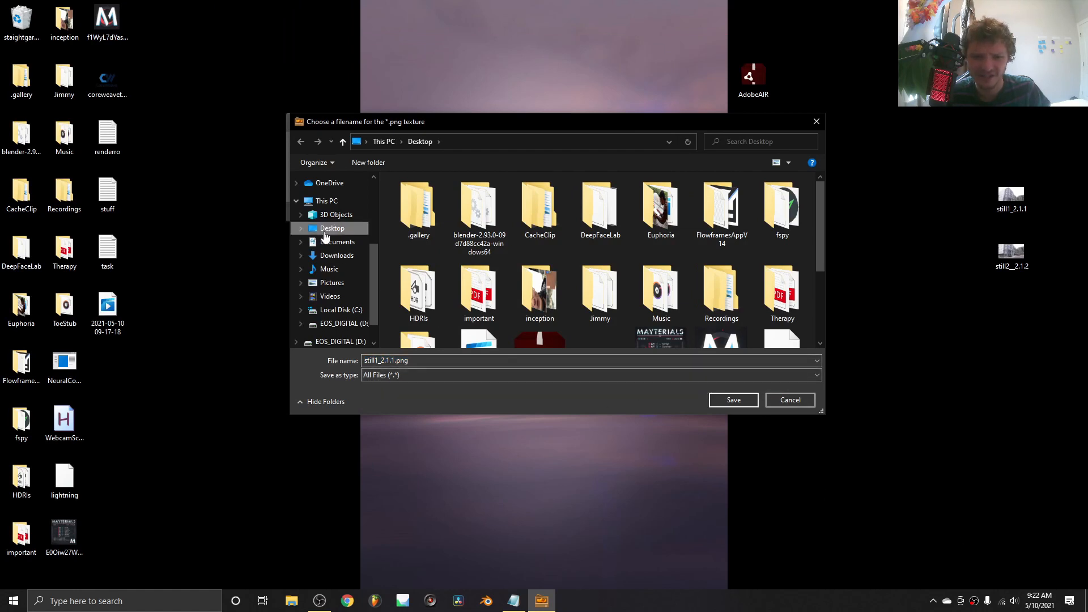
Save the texture sheet to the desktop under the name 'extractedtex'
left_click(451, 360)
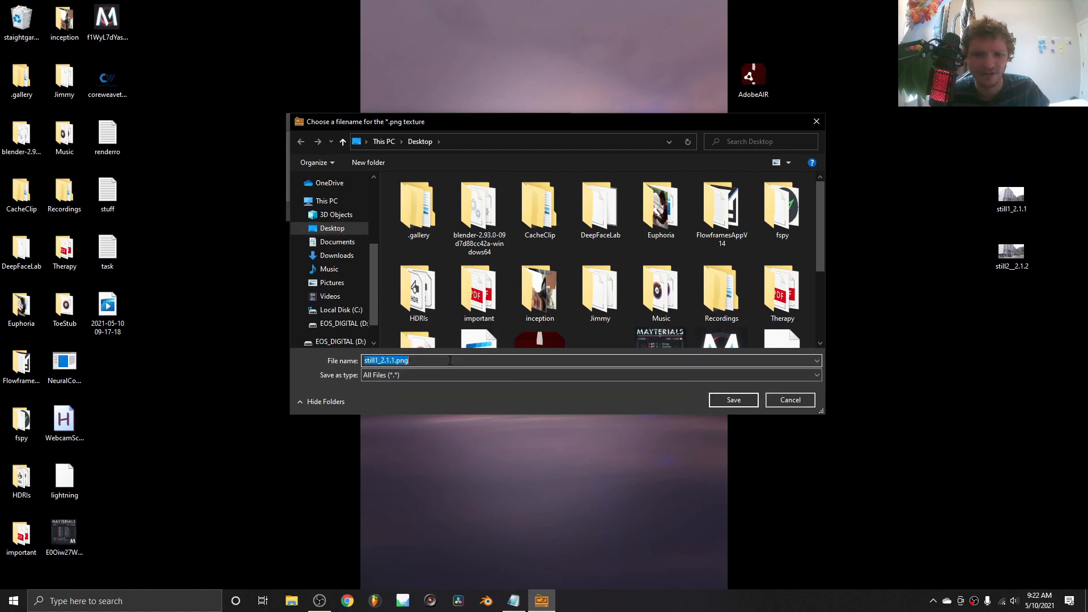
type("extra")
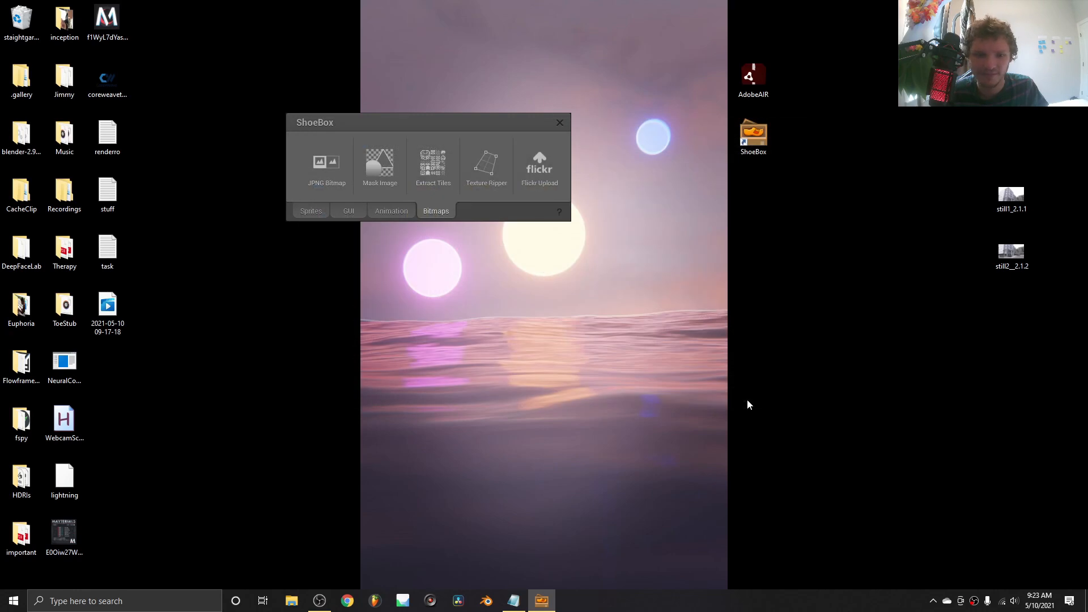
double_click(107, 361)
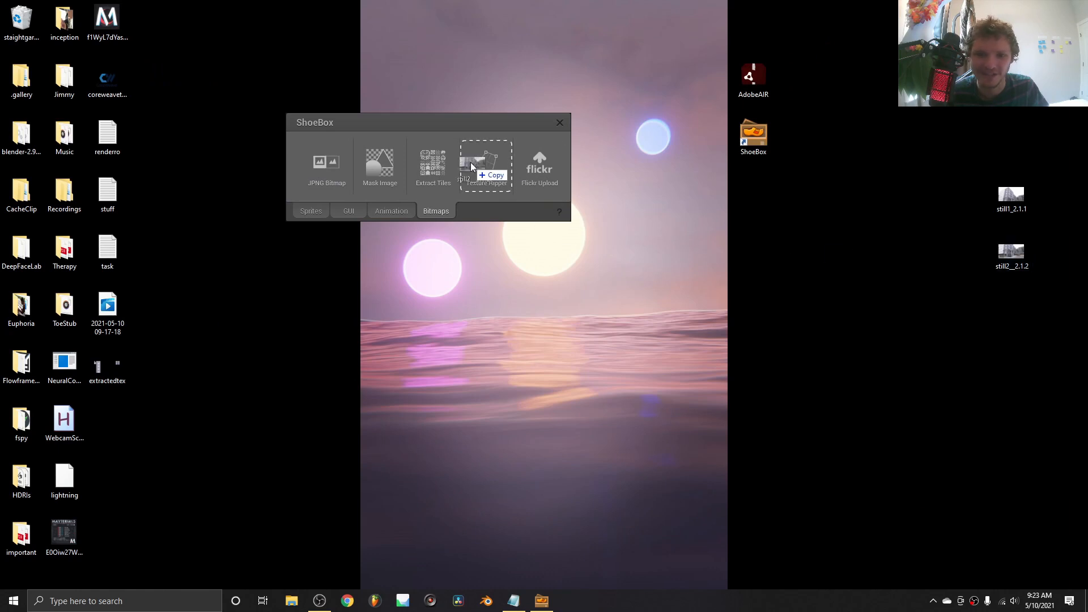
Load the third building photo into Texture Ripper and zoom out
left_click(485, 165)
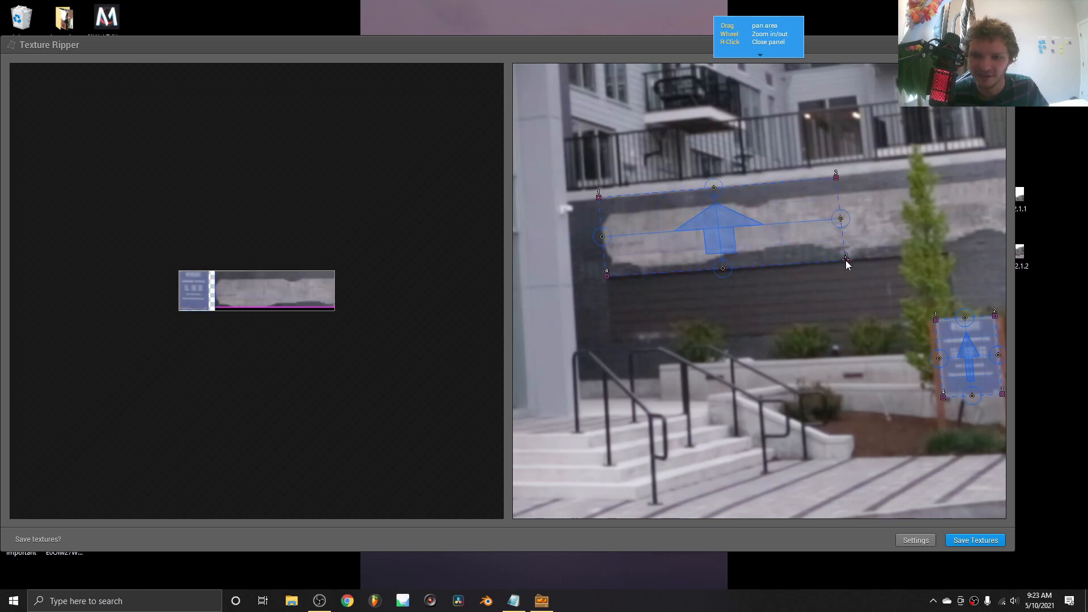
scroll("down", 3)
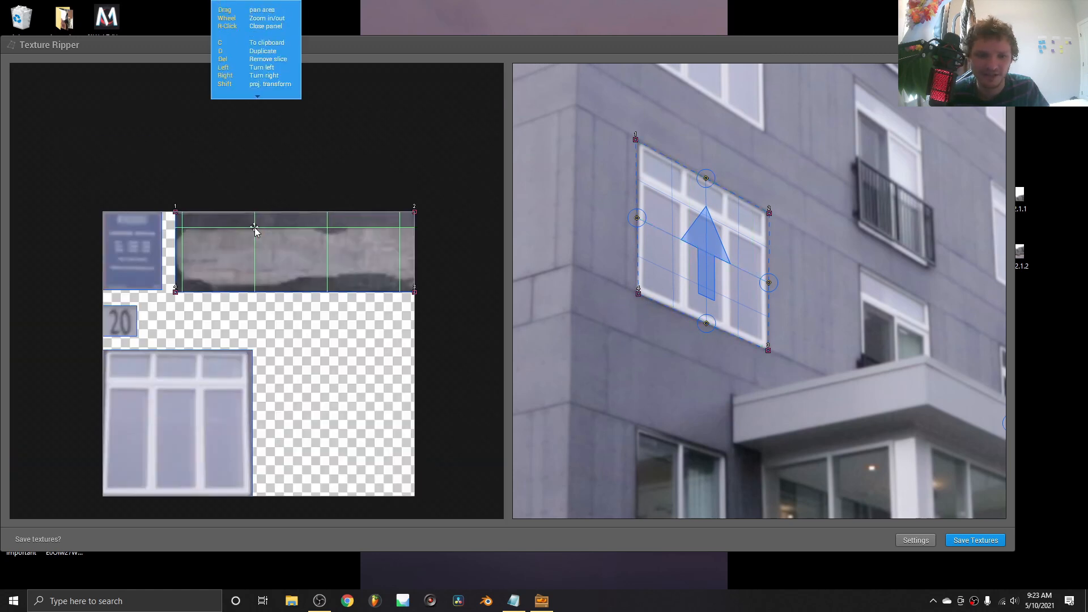
Save the new textures over extractedtex, then open extractedtex from the desktop in Photos
left_click(974, 540)
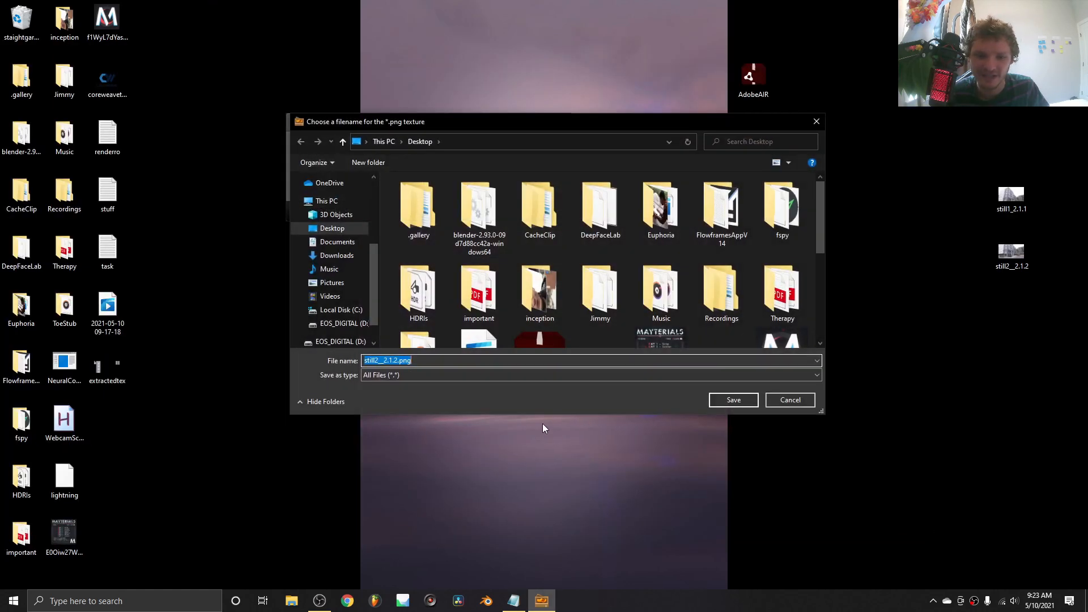
scroll("down", 3)
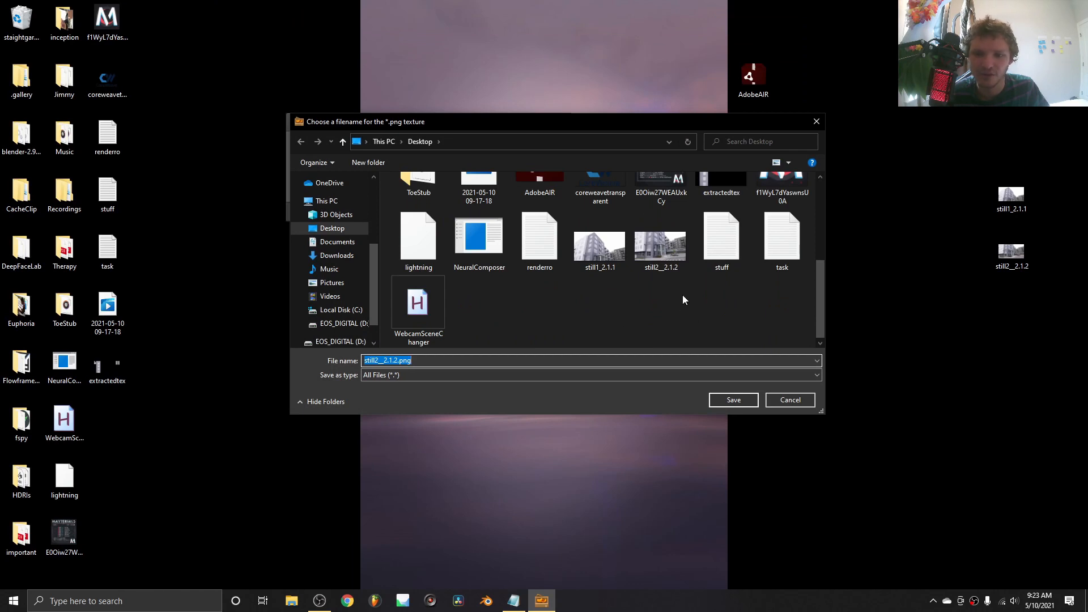
left_click(732, 399)
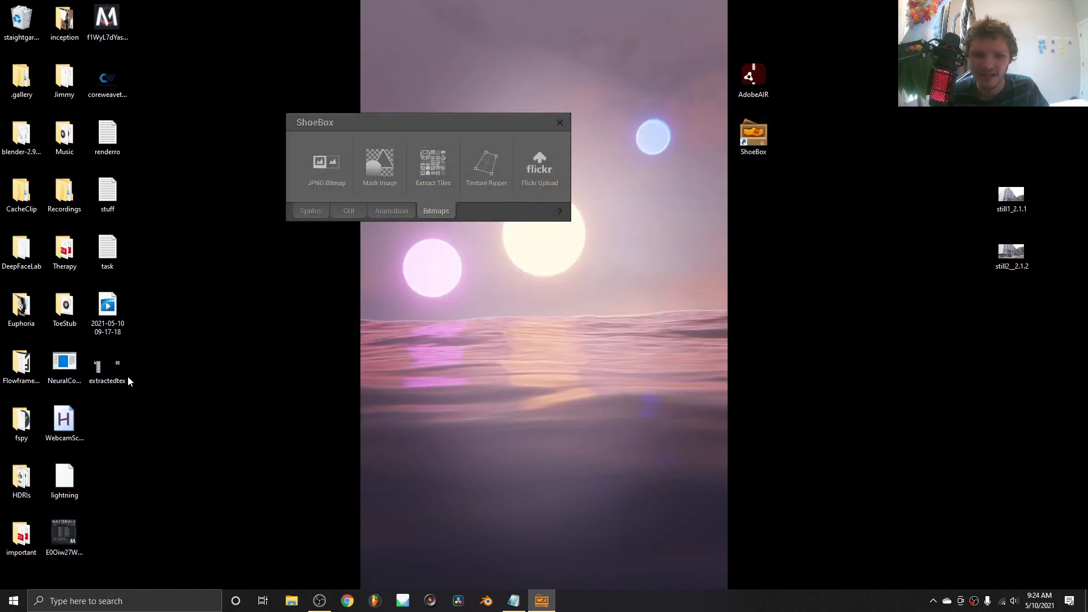
double_click(107, 363)
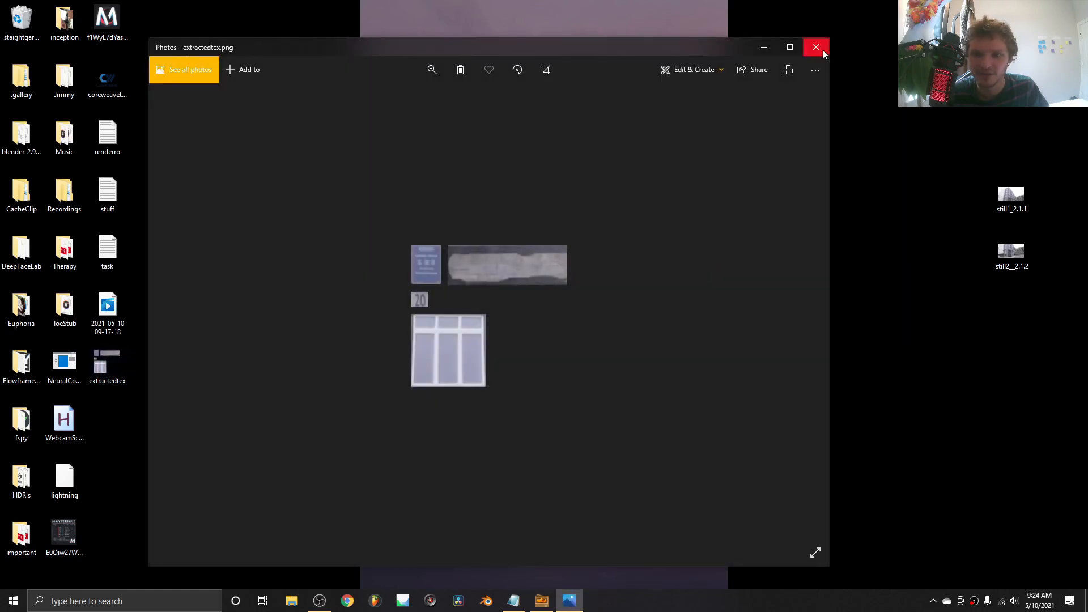